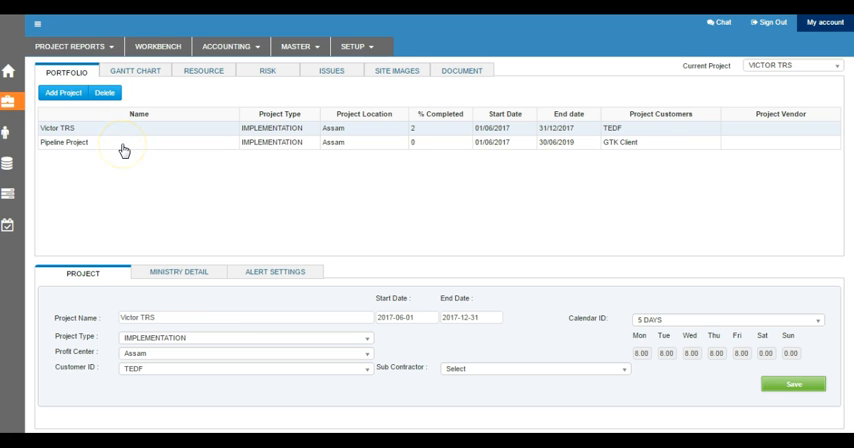
mouse_move(87, 118)
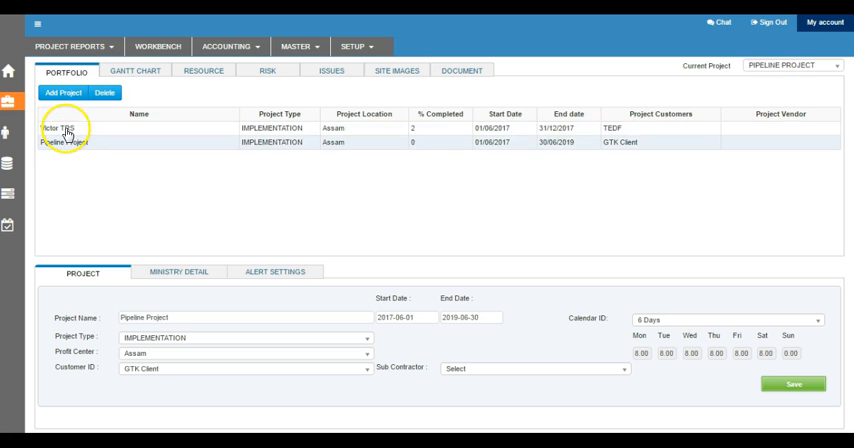
- Load Victor TRS, then Pipeline Project, as the current project in the portfolio grid
left_click(62, 128)
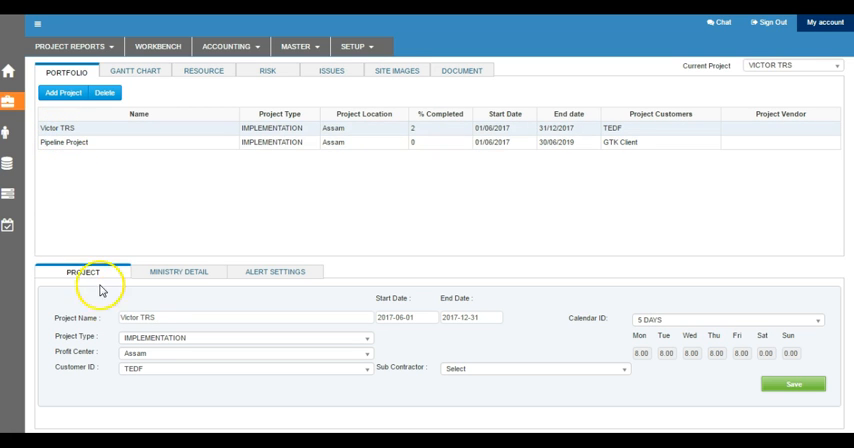
mouse_move(108, 318)
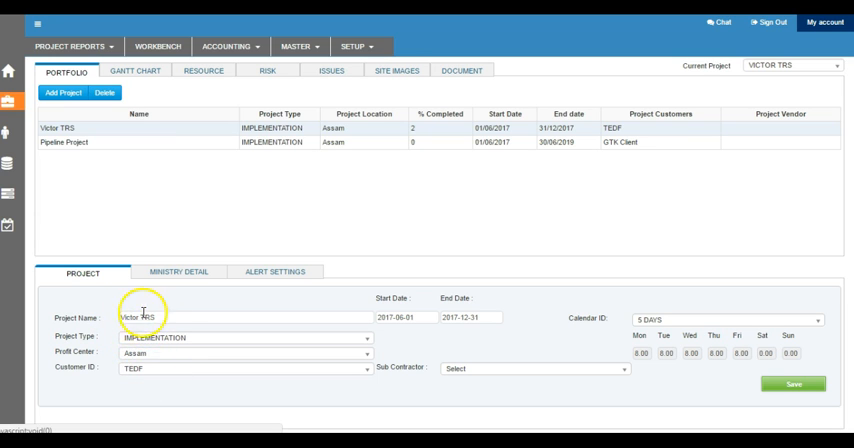
left_click(727, 319)
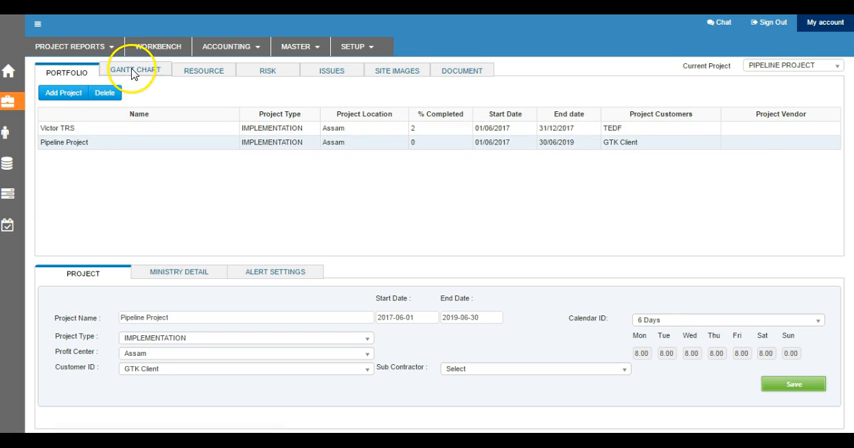
- View Pipeline Project's Gantt chart and a Coating System task's predecessor and successor relationships
left_click(134, 70)
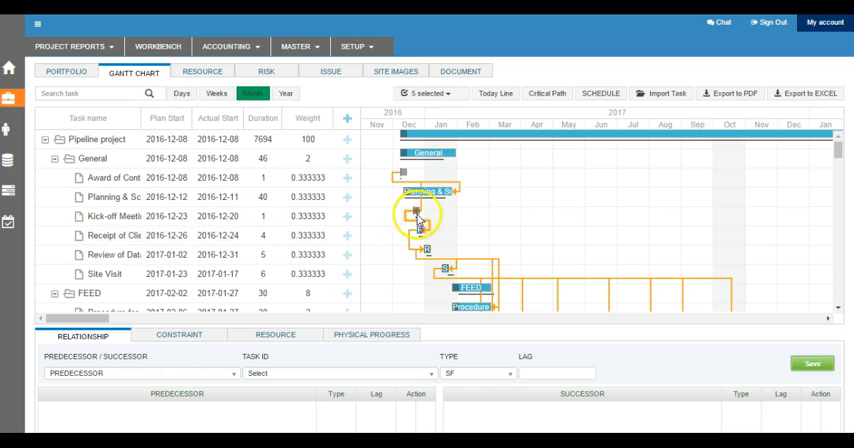
scroll("down", 3)
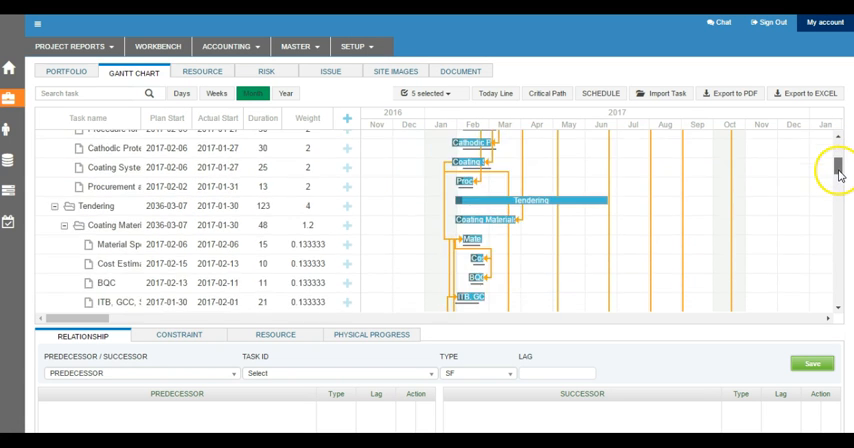
scroll("down", 3)
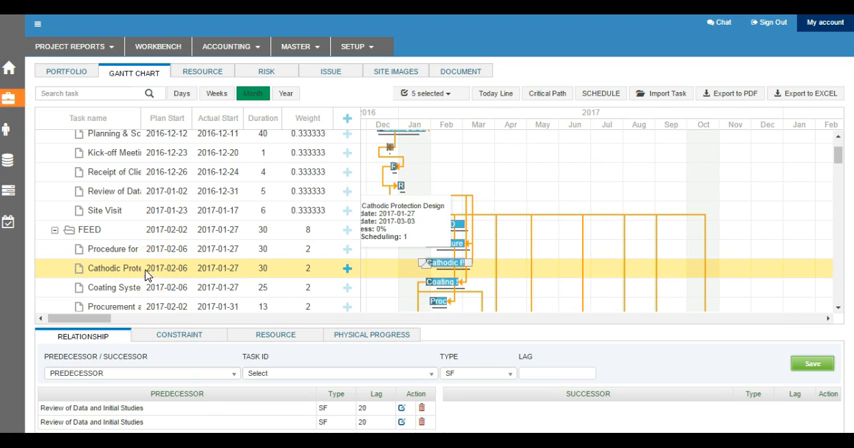
scroll("down", 3)
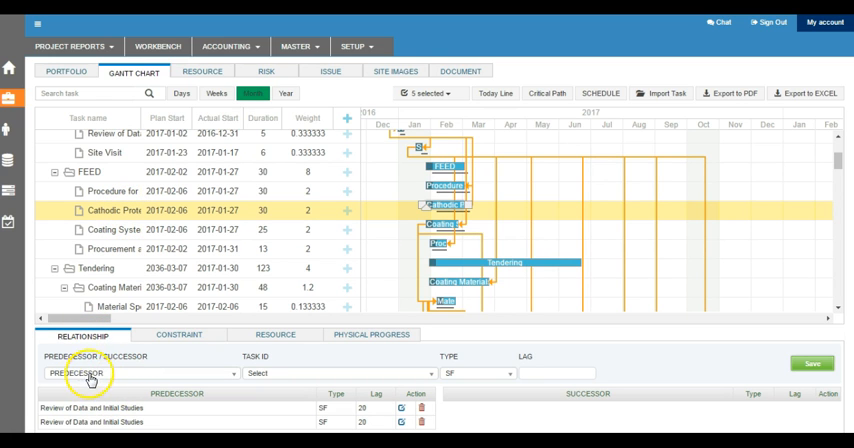
scroll("down", 3)
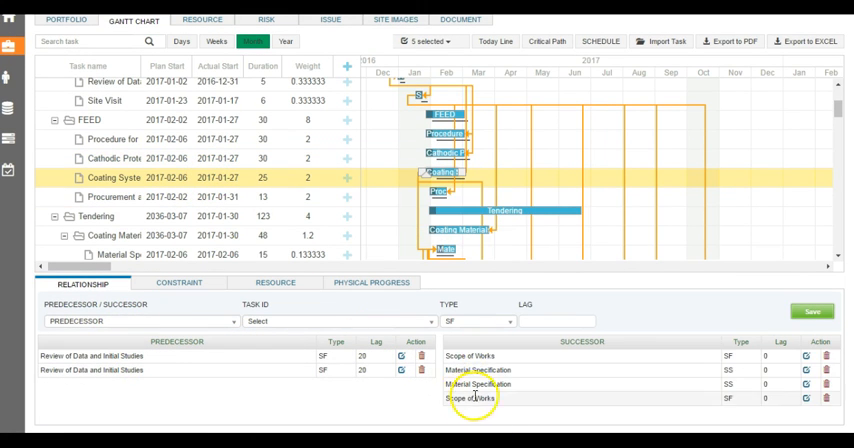
mouse_move(450, 112)
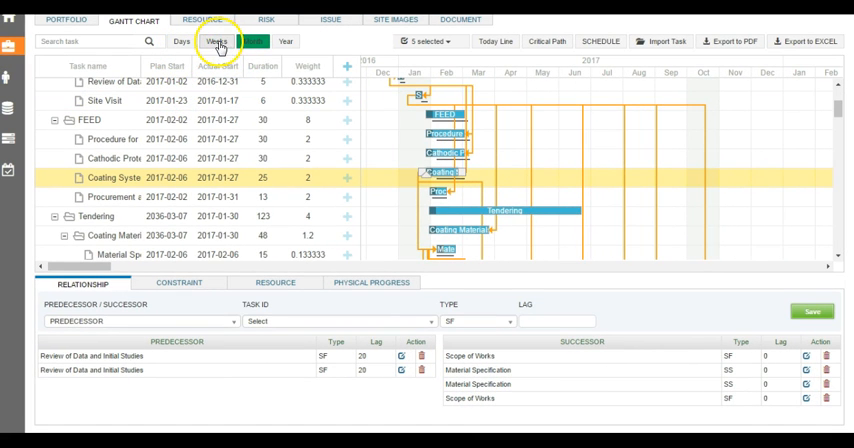
- Switch the Gantt timeline to Days, then Weeks, and show the task-list column list
left_click(181, 41)
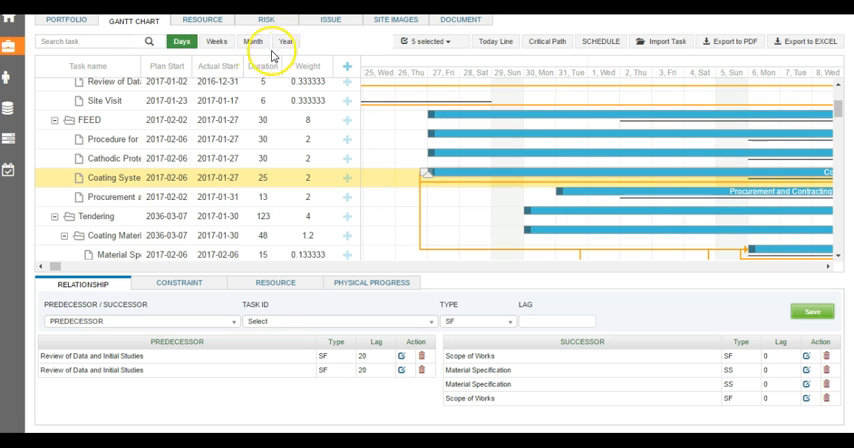
left_click(285, 41)
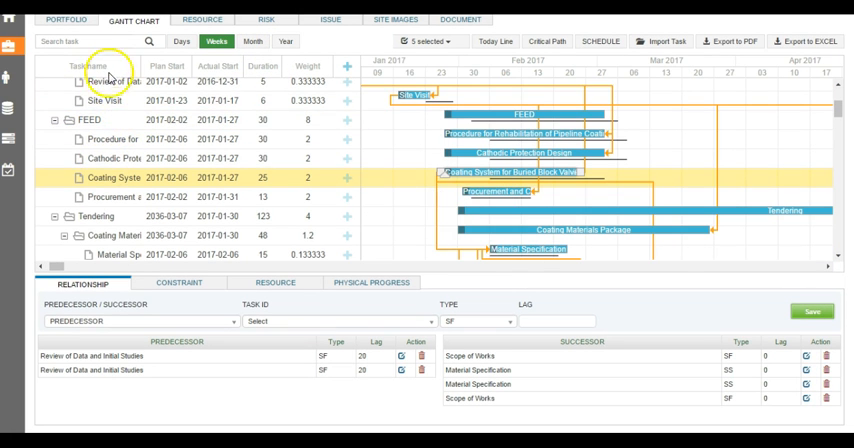
mouse_move(415, 95)
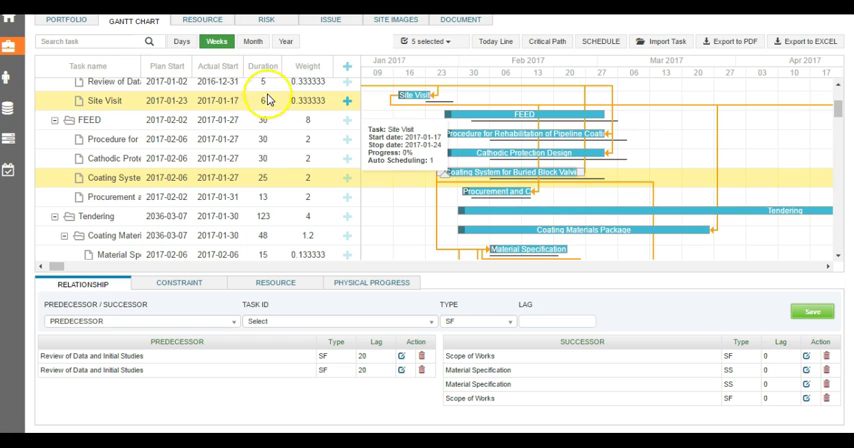
left_click(428, 41)
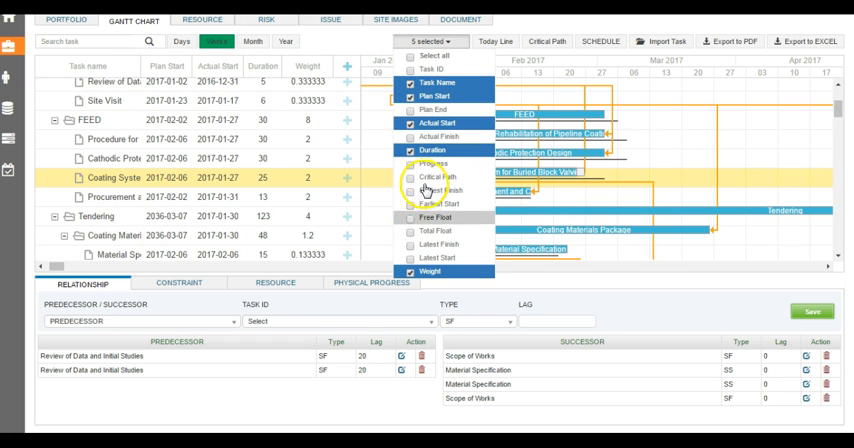
- Add then remove the Progress column, leaving the original five task-list columns
left_click(411, 164)
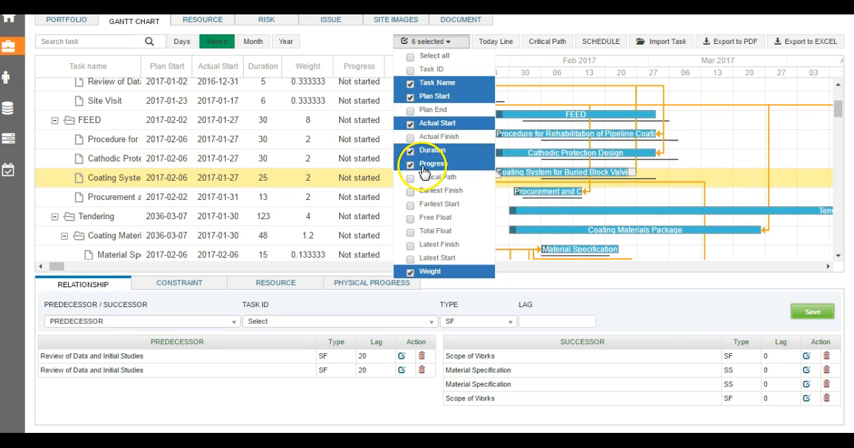
left_click(411, 163)
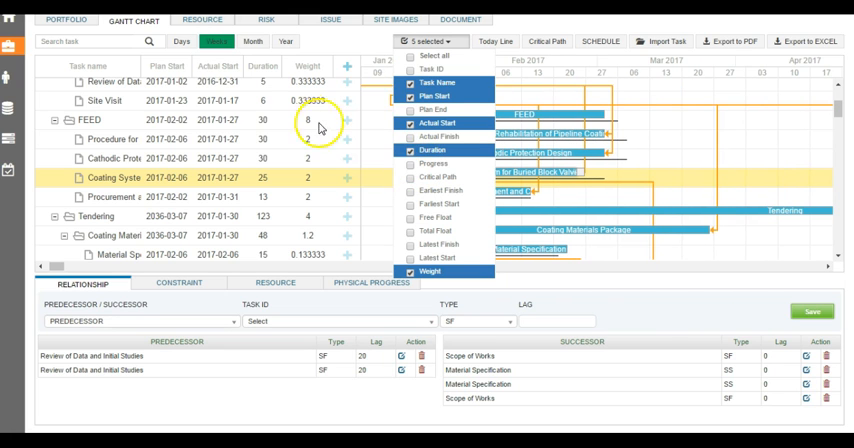
mouse_move(328, 55)
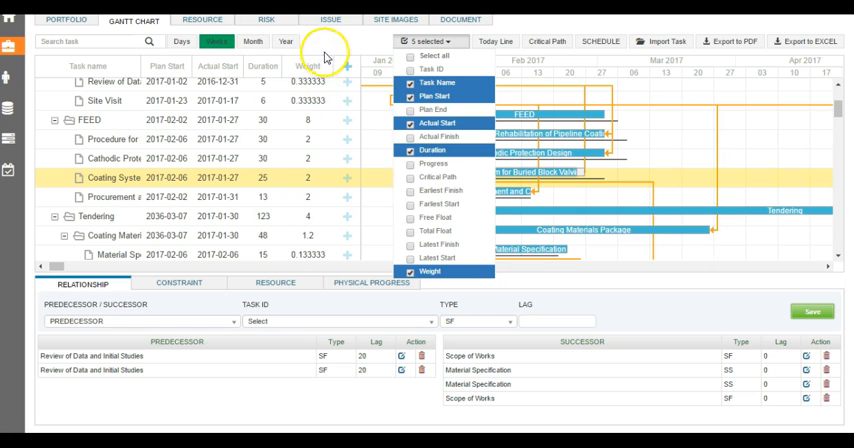
mouse_move(452, 47)
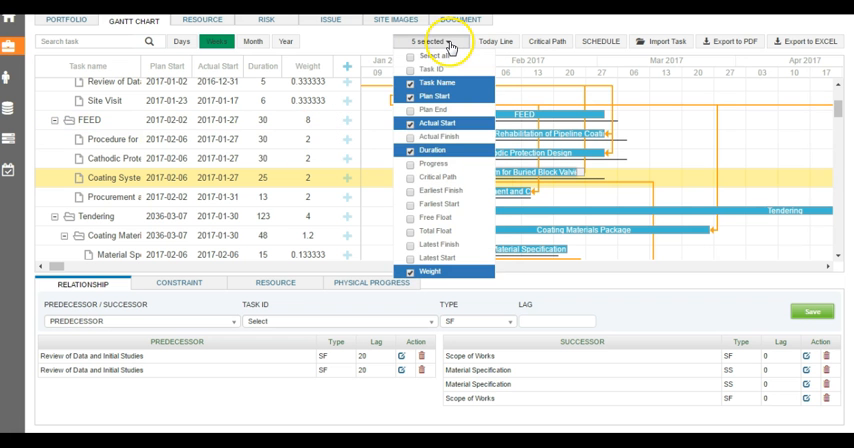
mouse_move(332, 48)
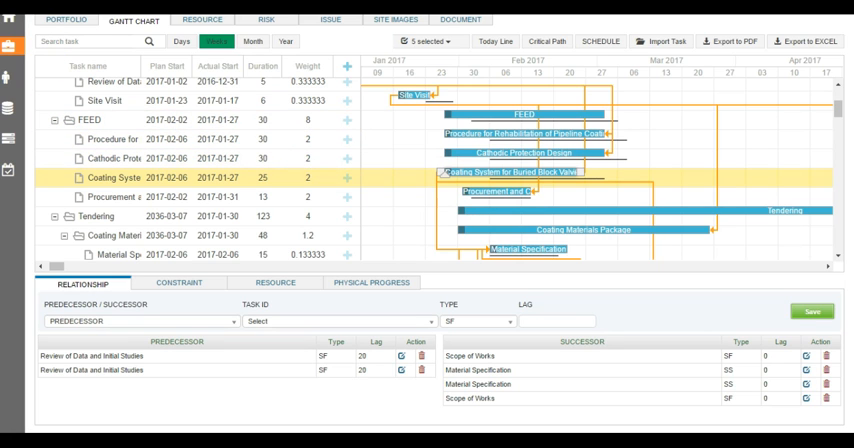
left_click(179, 282)
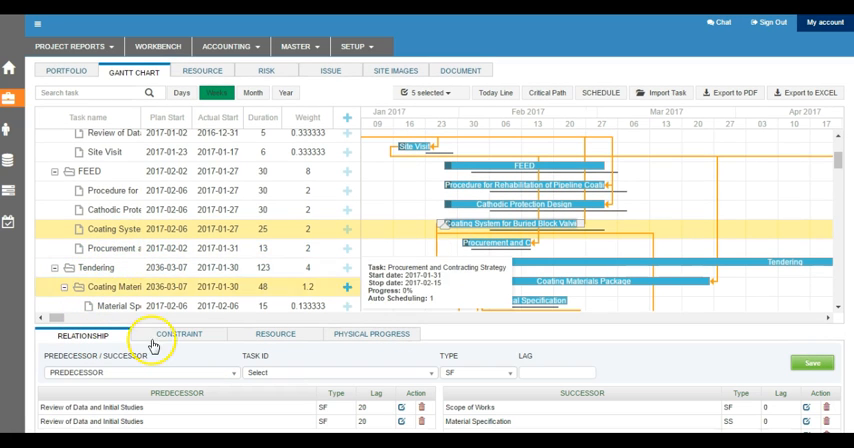
- View task constraints, then show Project GRT 31's Gantt chart on a daily scale
left_click(179, 334)
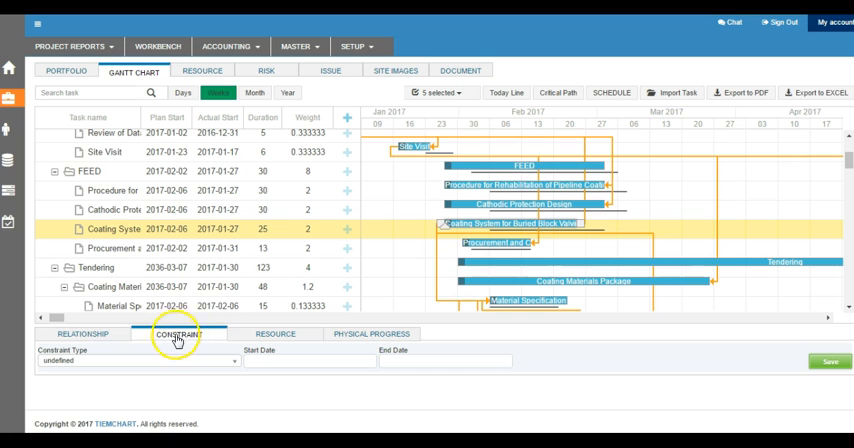
left_click(135, 362)
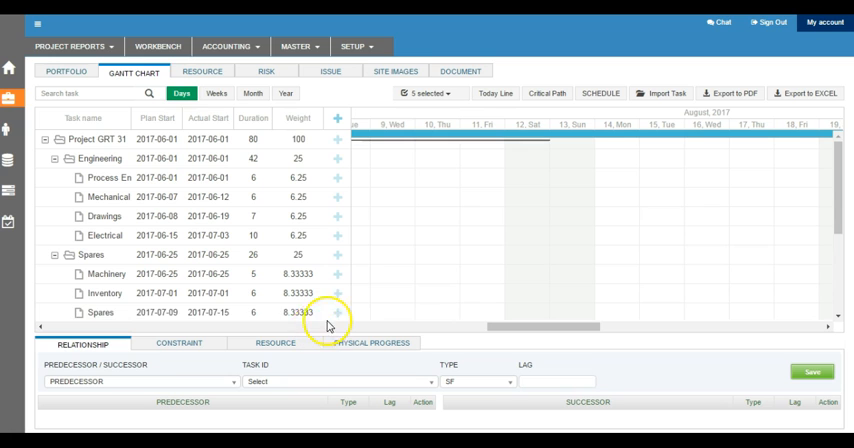
left_click(100, 312)
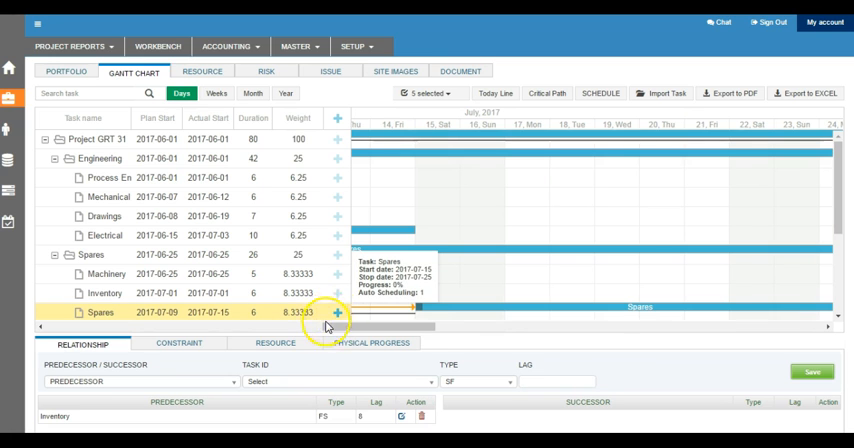
left_click(338, 312)
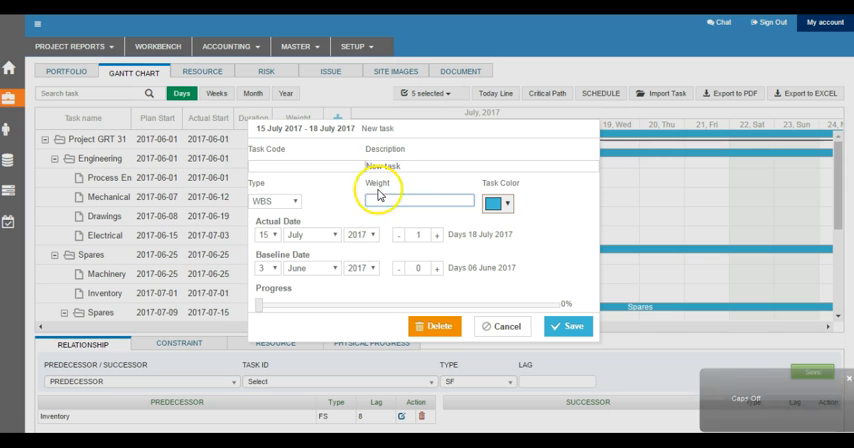
mouse_move(325, 257)
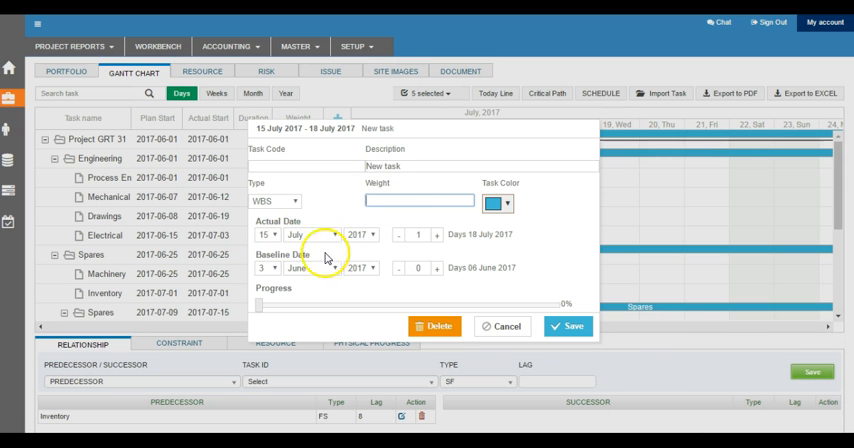
left_click(502, 326)
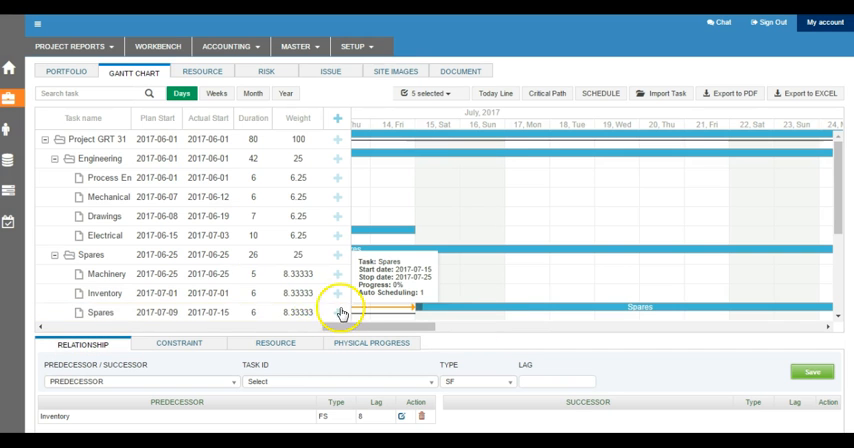
left_click(100, 313)
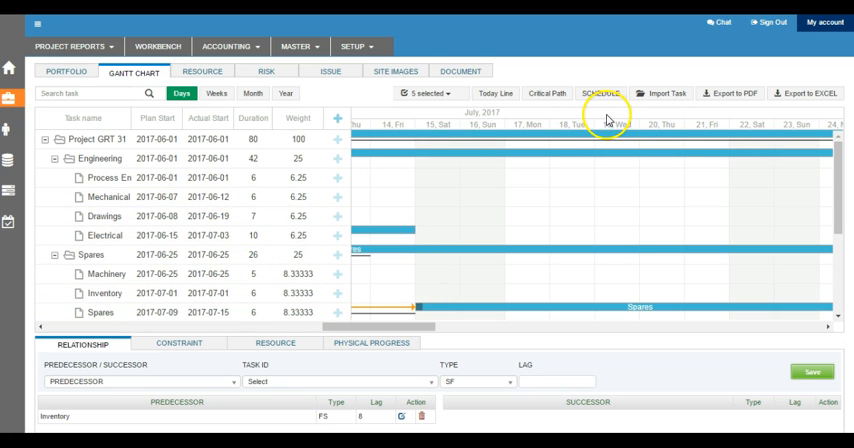
mouse_move(662, 94)
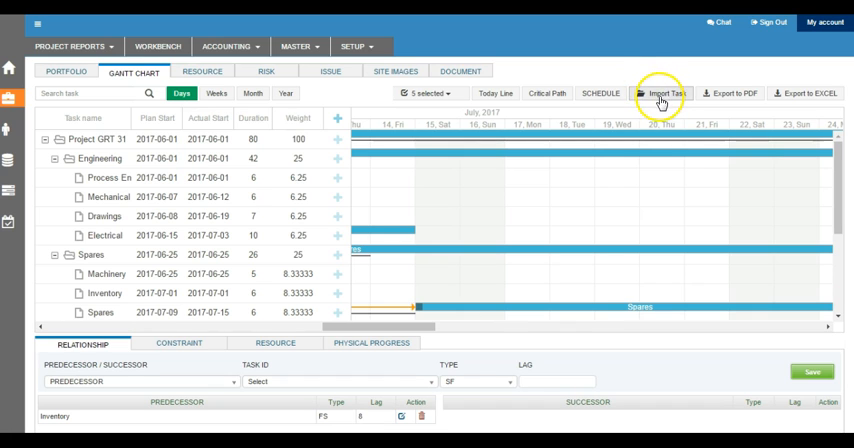
mouse_move(390, 165)
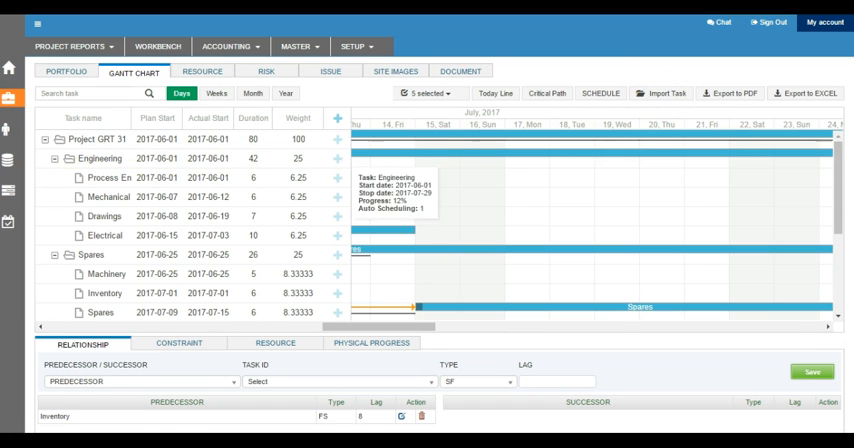
left_click(252, 93)
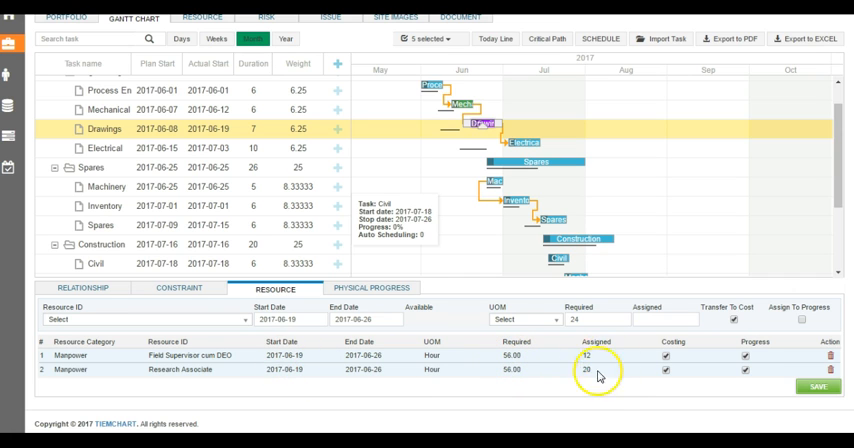
mouse_move(243, 310)
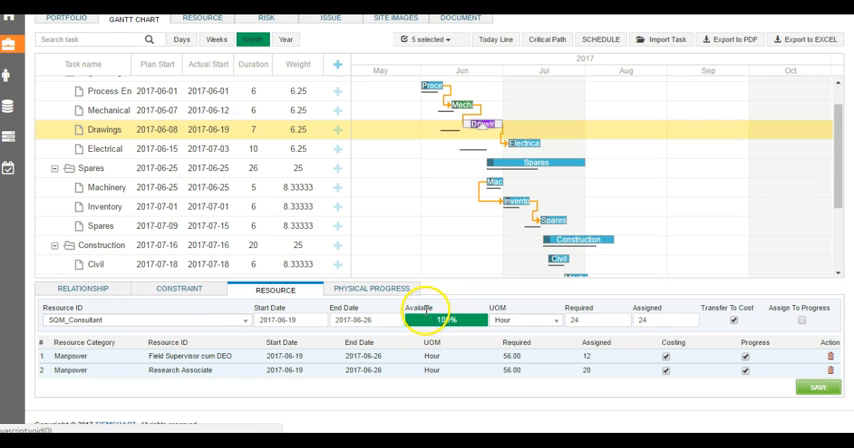
mouse_move(38, 330)
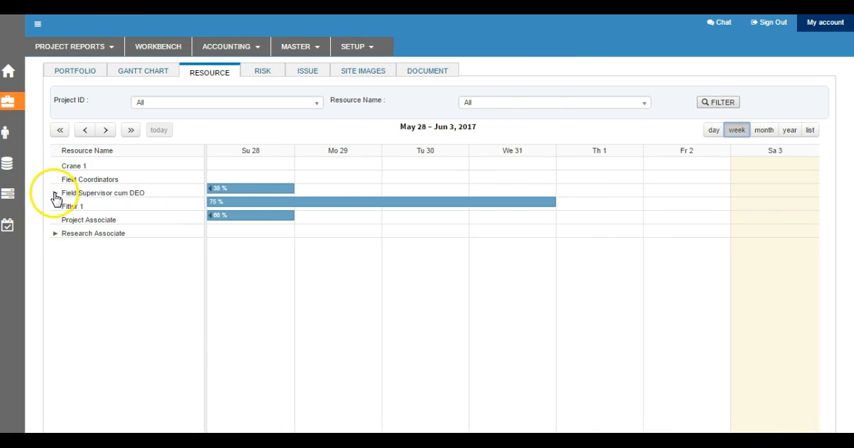
- Expand and collapse Field Supervisor cum DEO's tasks and show June 2017 allocations by month
left_click(55, 193)
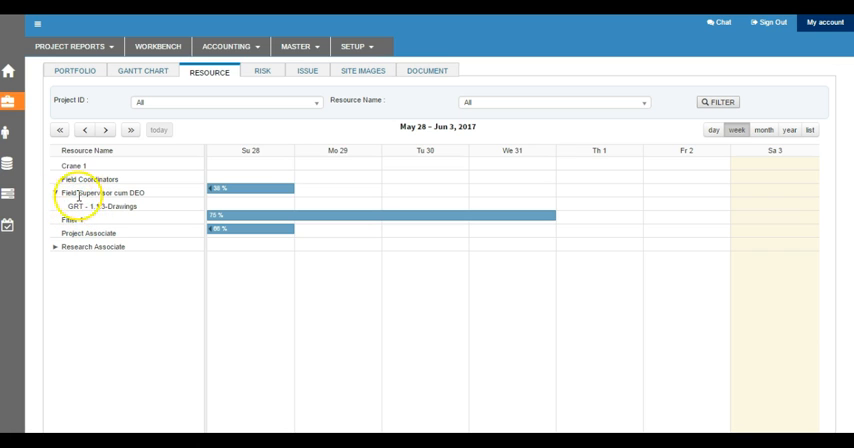
left_click(54, 193)
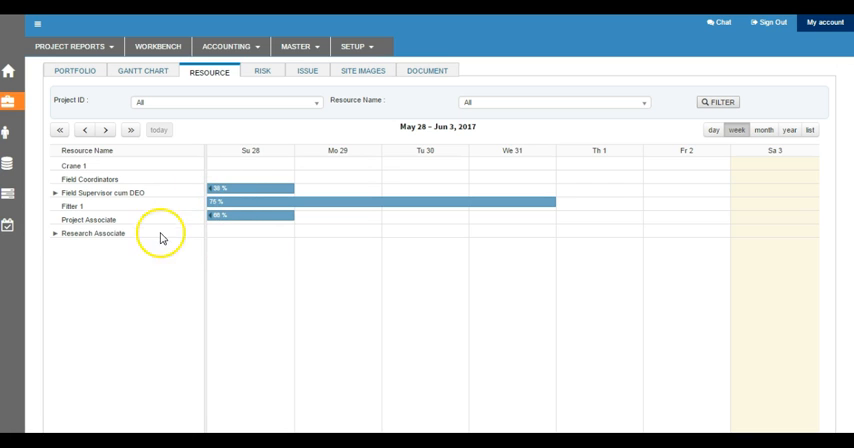
mouse_move(228, 198)
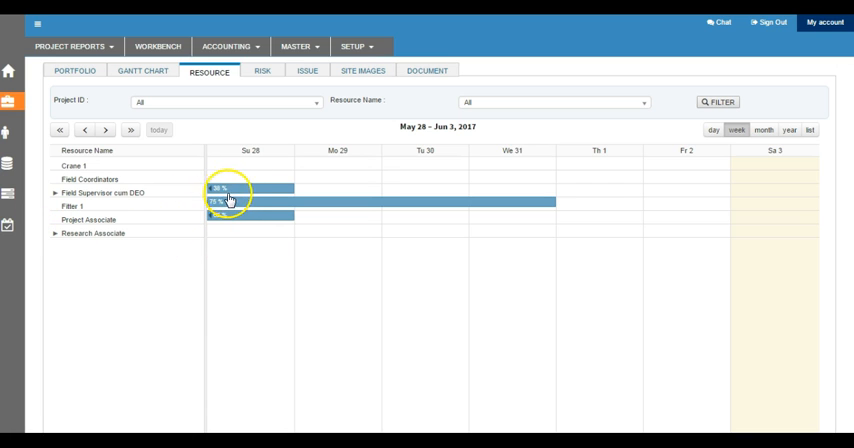
mouse_move(718, 180)
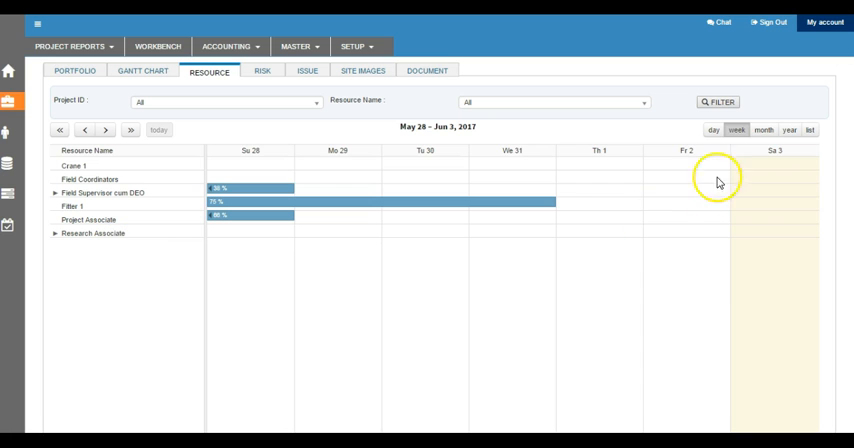
left_click(763, 130)
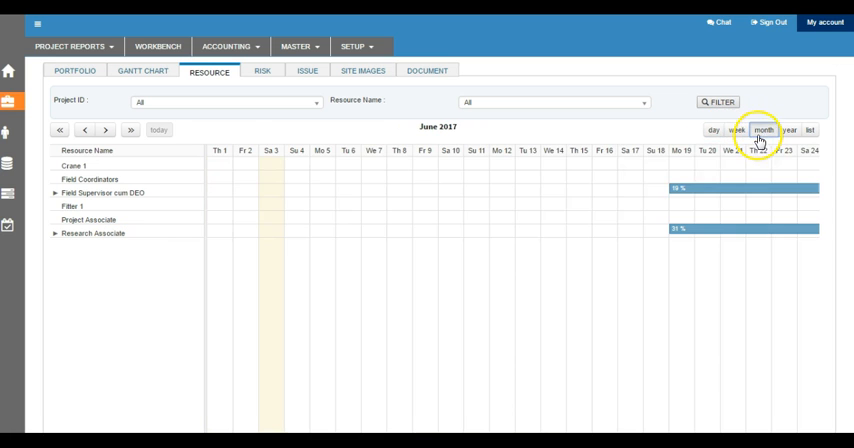
mouse_move(152, 186)
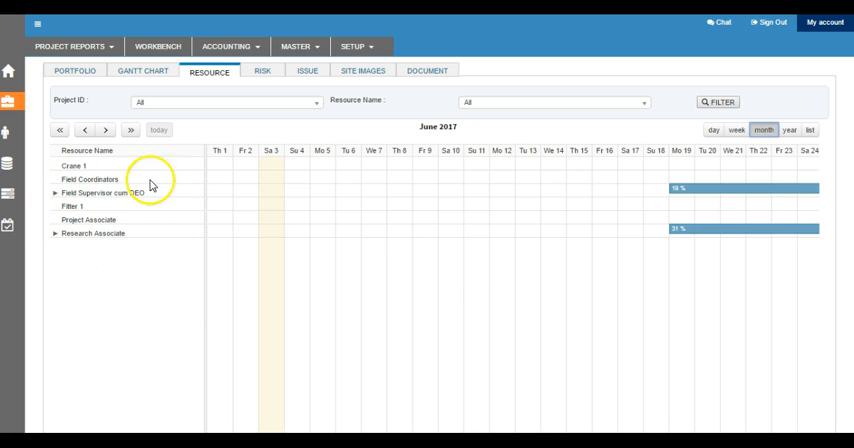
mouse_move(170, 110)
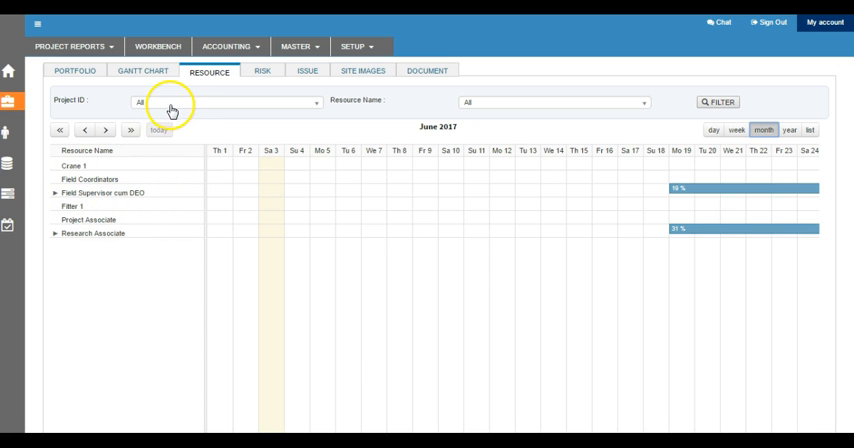
- Review the Project ID filter, then show the task list for all projects
left_click(227, 102)
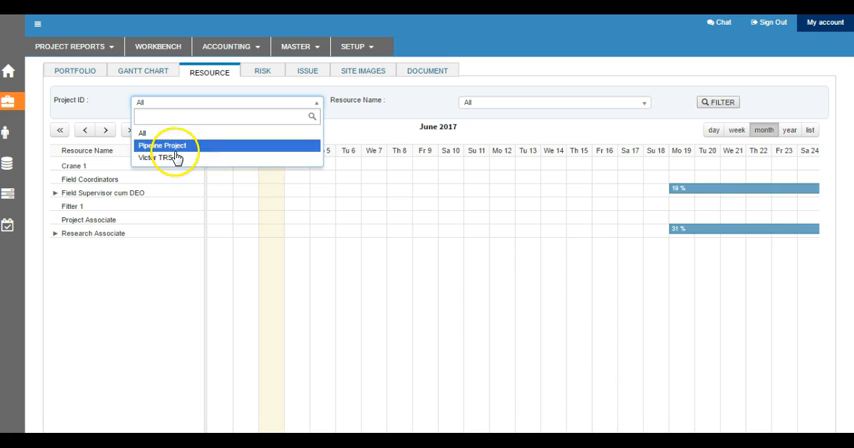
mouse_move(226, 154)
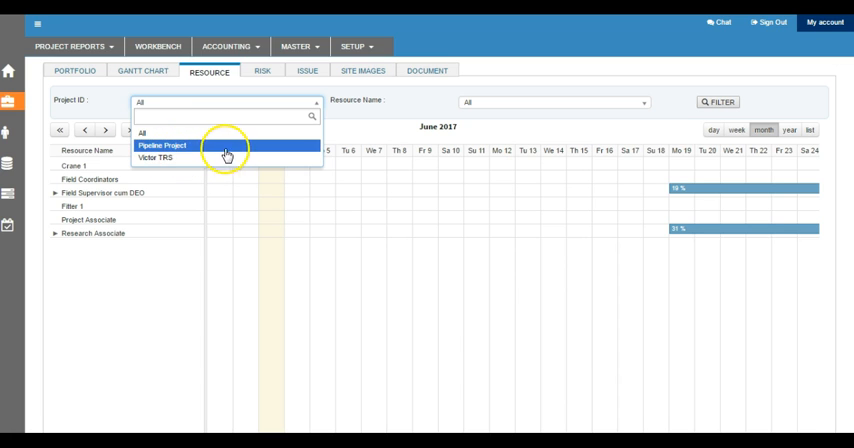
left_click(551, 103)
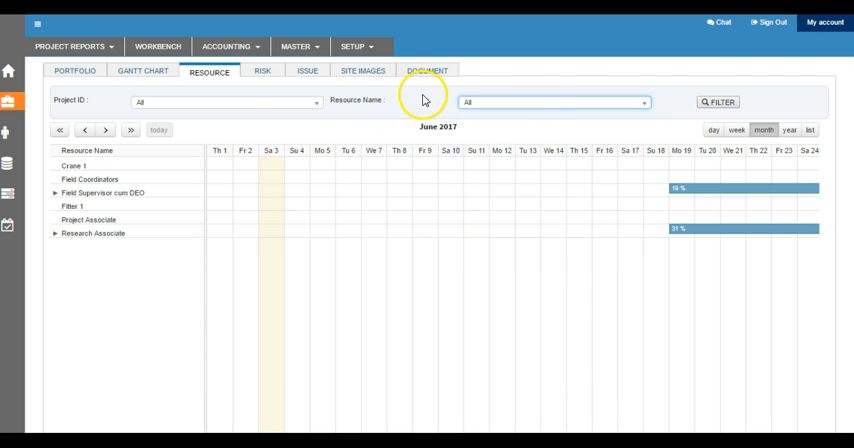
left_click(13, 200)
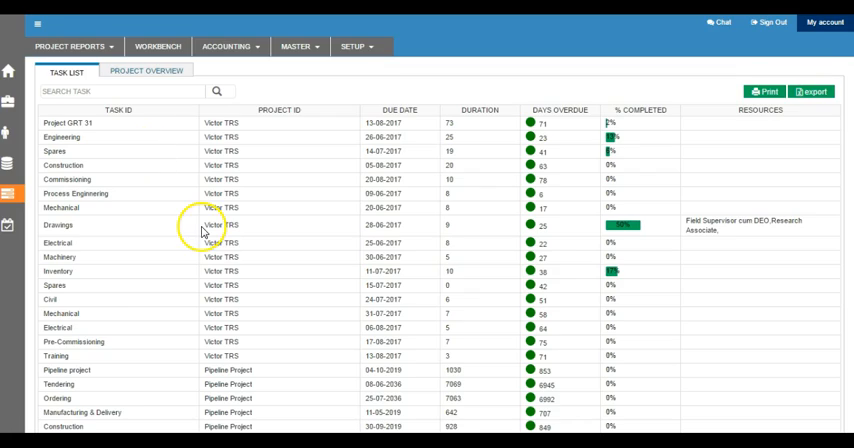
mouse_move(200, 232)
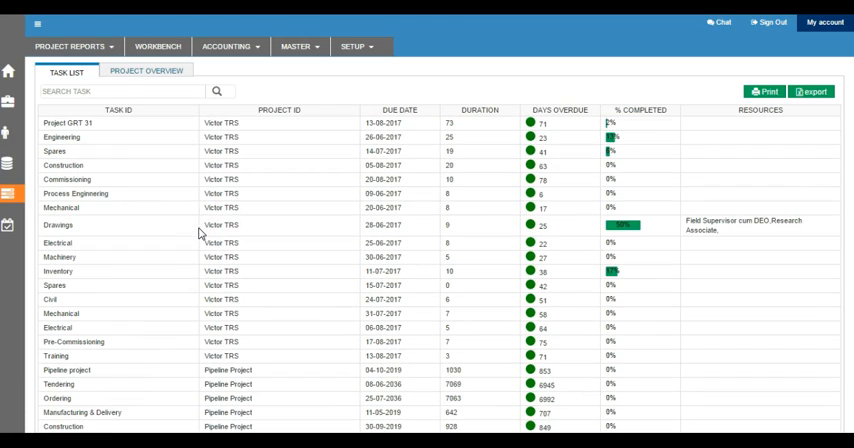
type("ta")
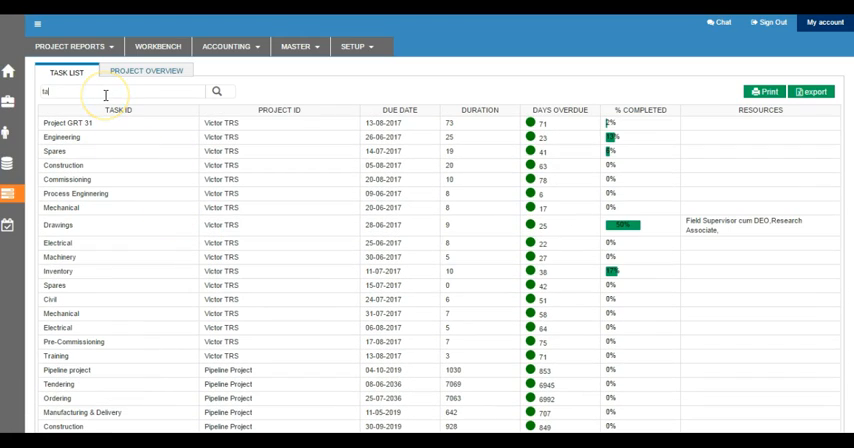
type("el")
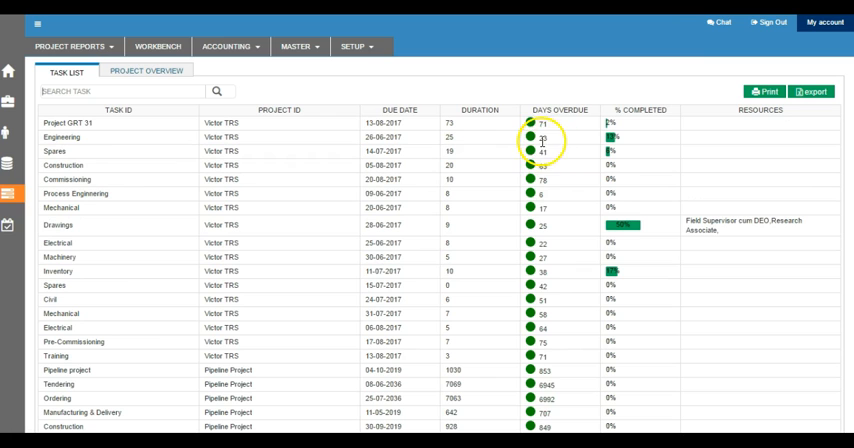
mouse_move(611, 145)
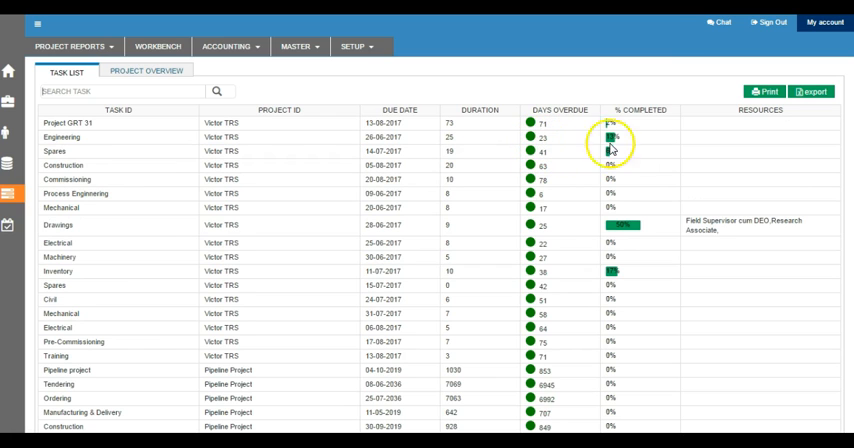
mouse_move(627, 205)
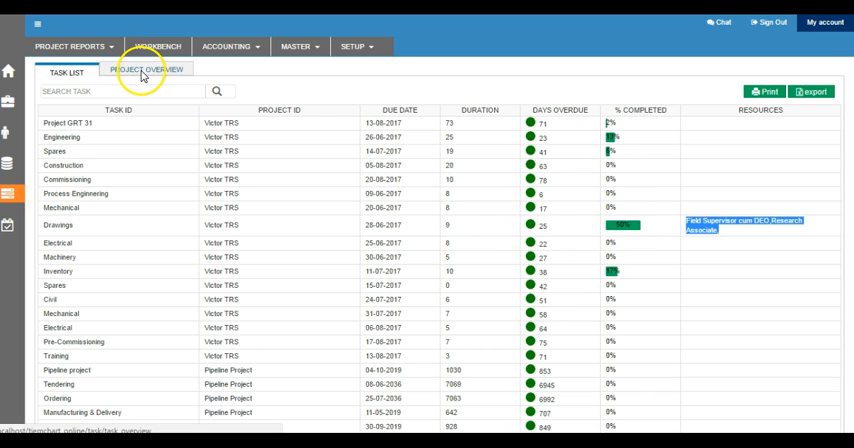
- Review the project overview bars and list Victor TRS's five in-progress tasks
left_click(147, 69)
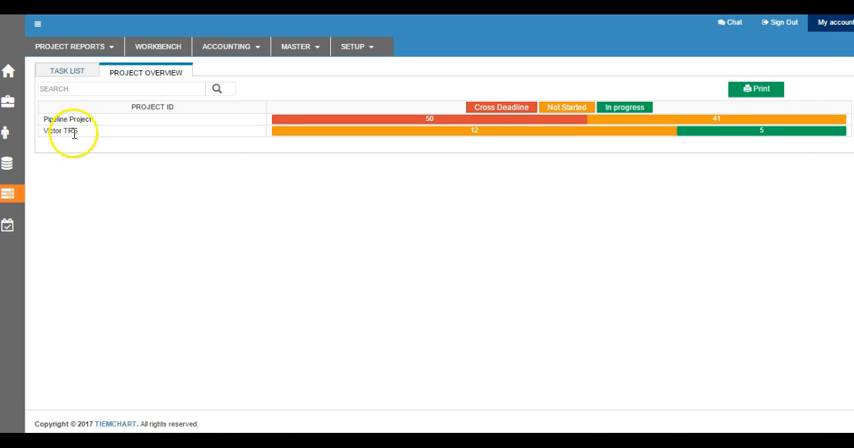
mouse_move(382, 126)
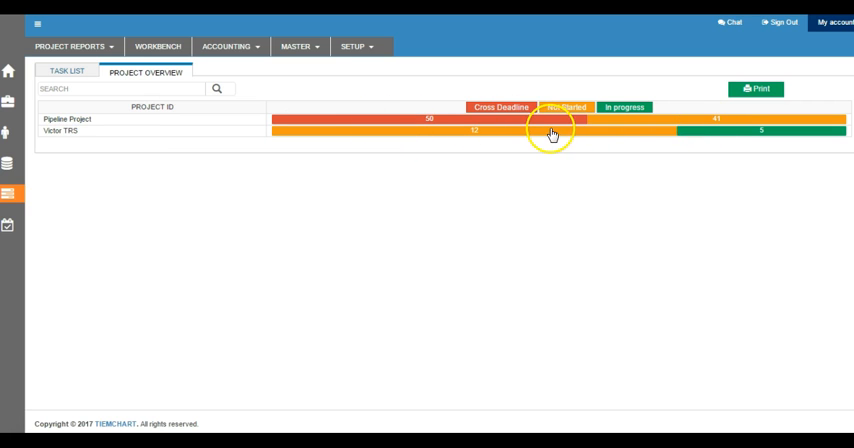
mouse_move(480, 120)
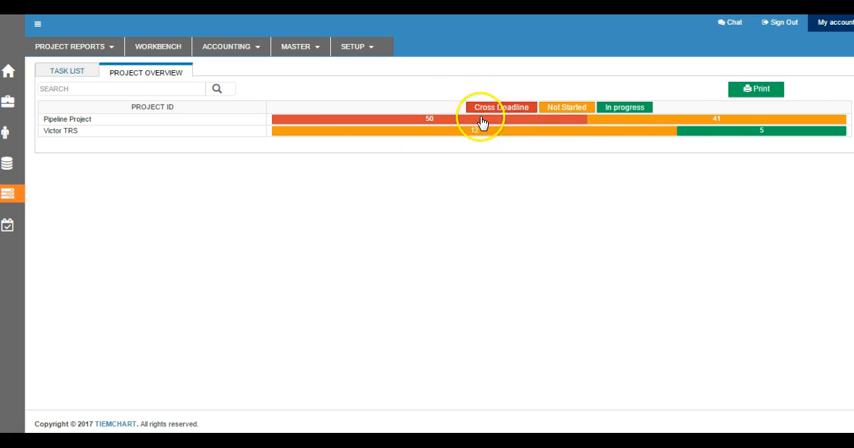
mouse_move(614, 118)
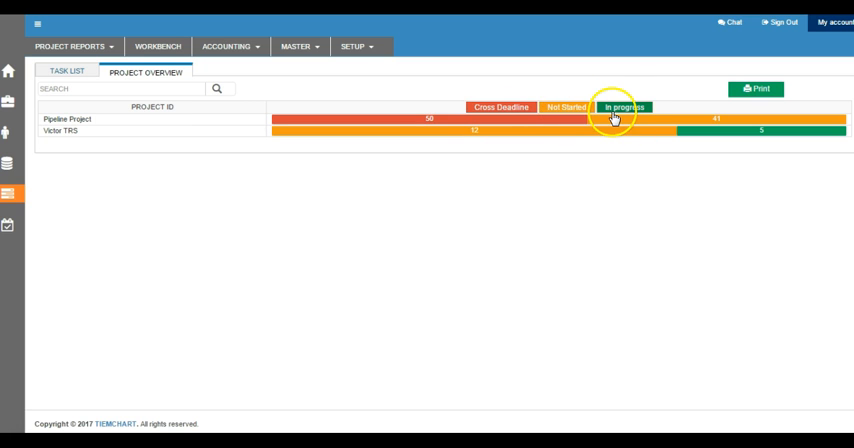
mouse_move(724, 137)
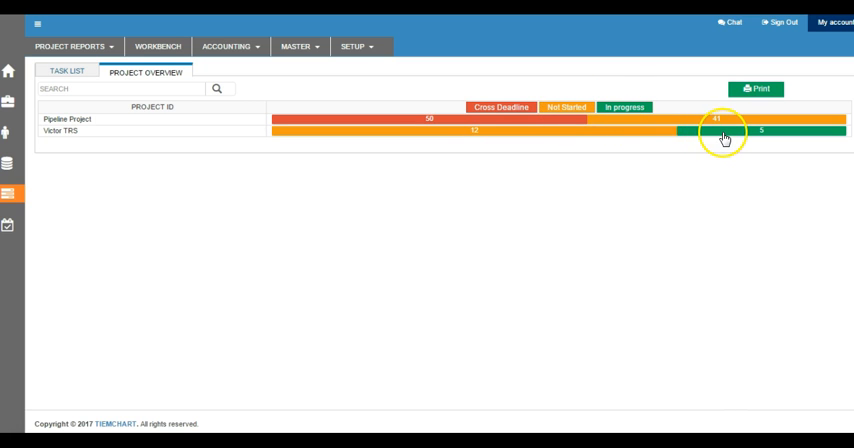
mouse_move(611, 133)
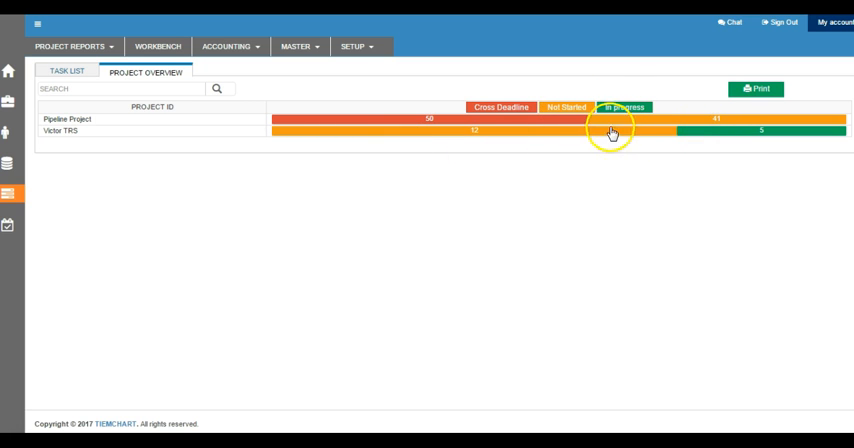
left_click(611, 119)
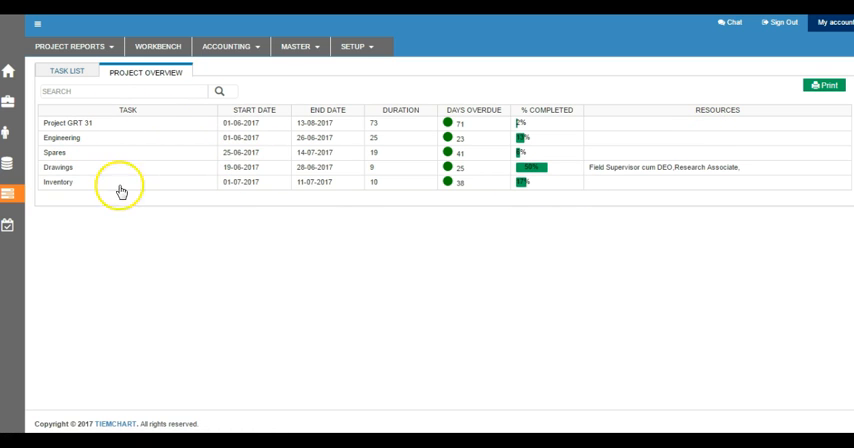
mouse_move(205, 180)
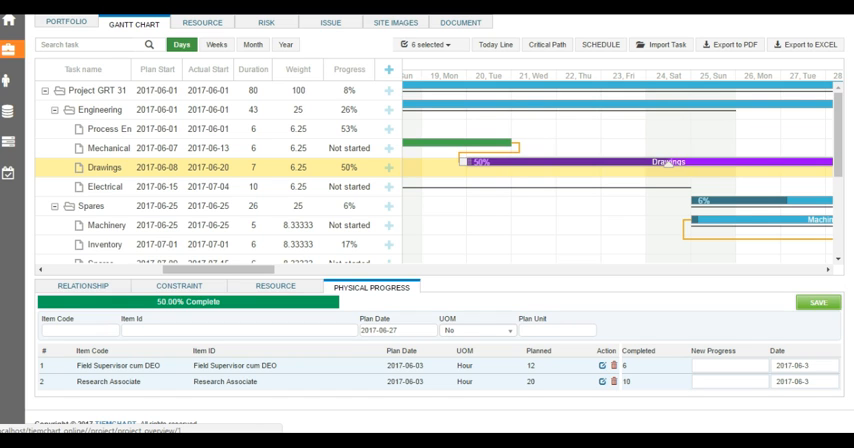
mouse_move(237, 187)
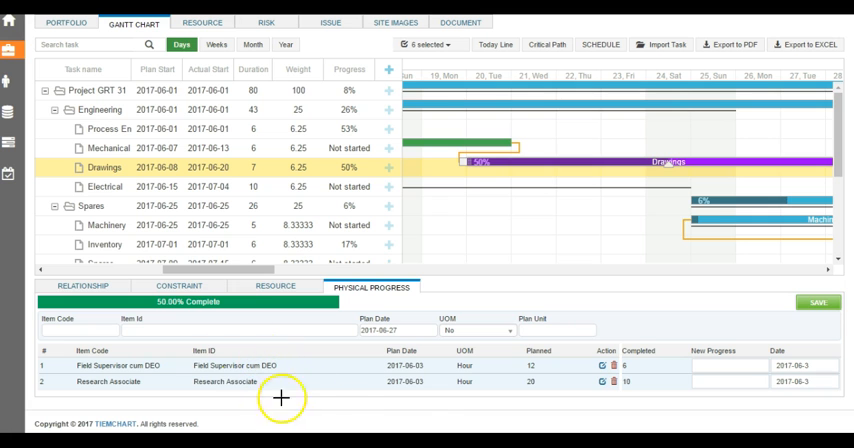
mouse_move(418, 378)
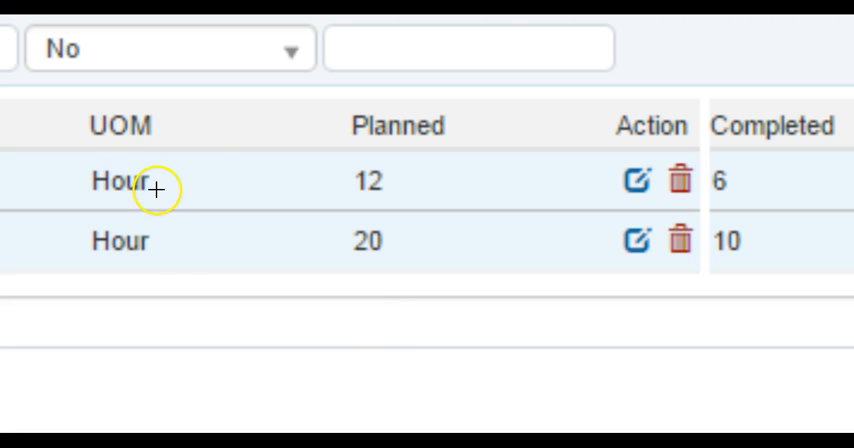
mouse_move(414, 233)
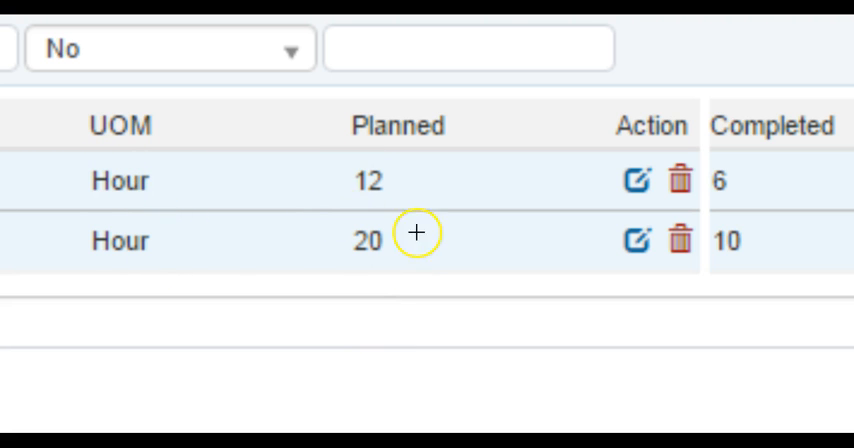
mouse_move(363, 212)
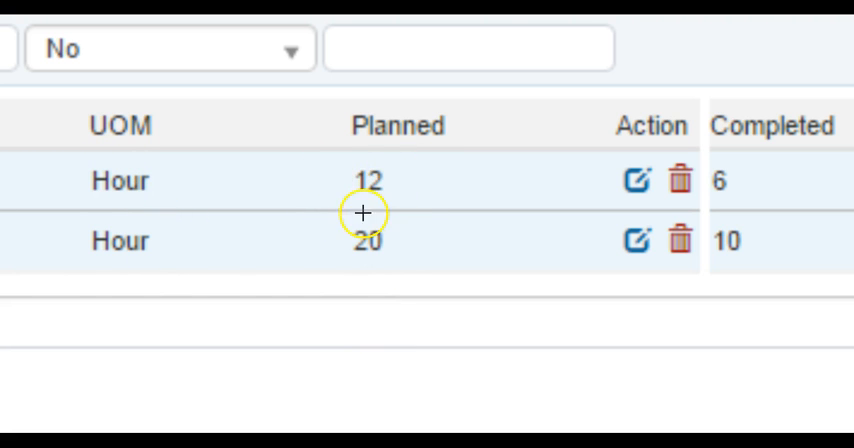
mouse_move(425, 234)
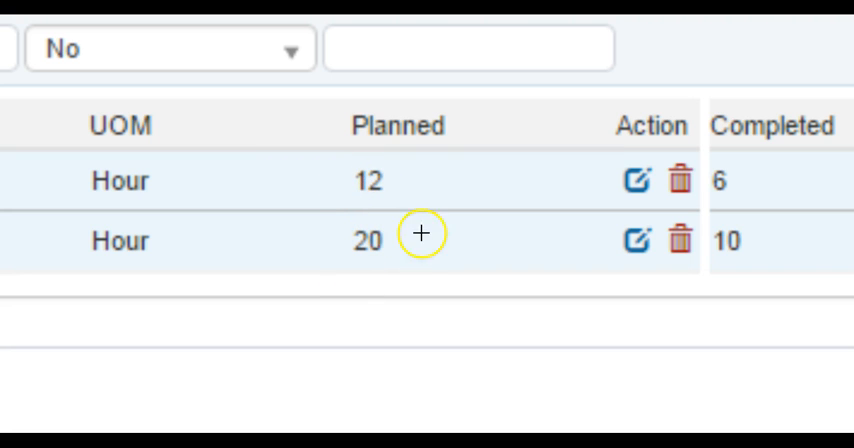
mouse_move(715, 243)
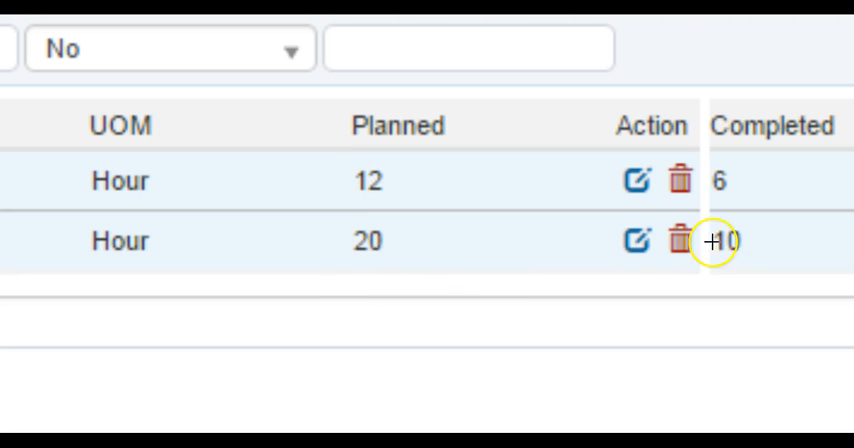
mouse_move(747, 176)
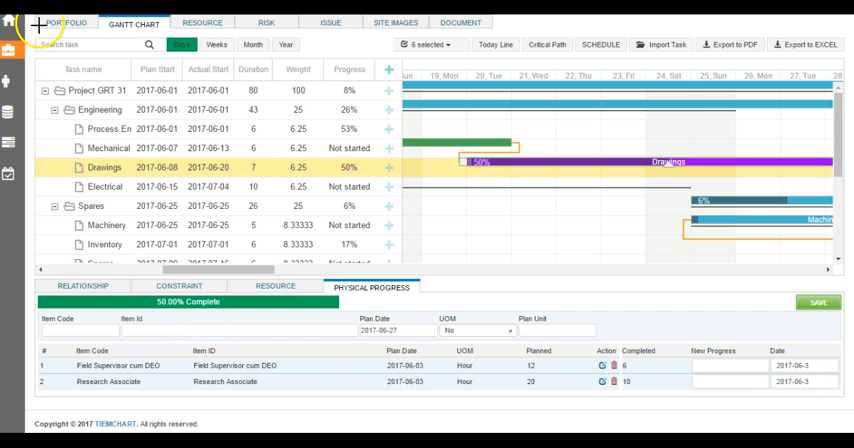
mouse_move(117, 311)
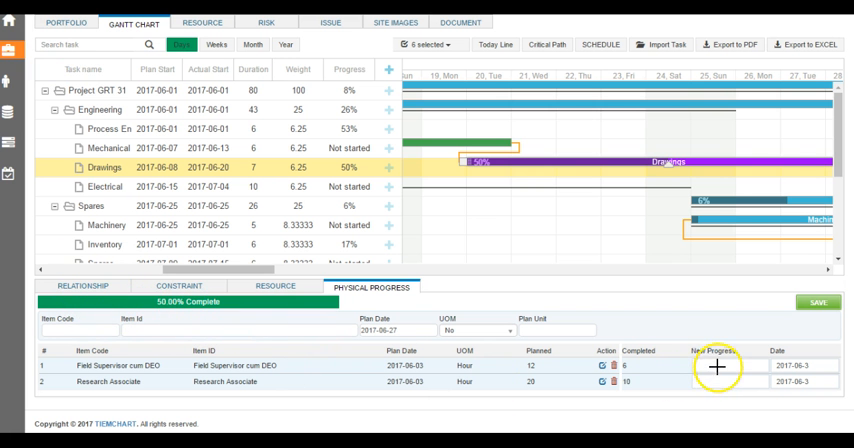
mouse_move(55, 45)
type("4")
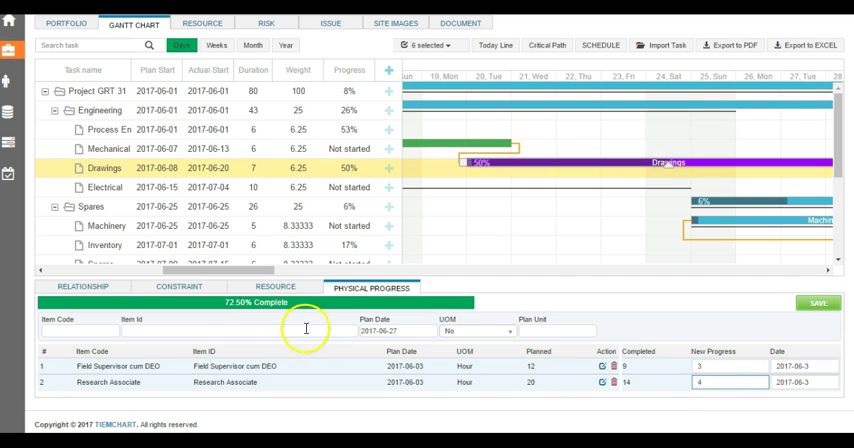
mouse_move(462, 380)
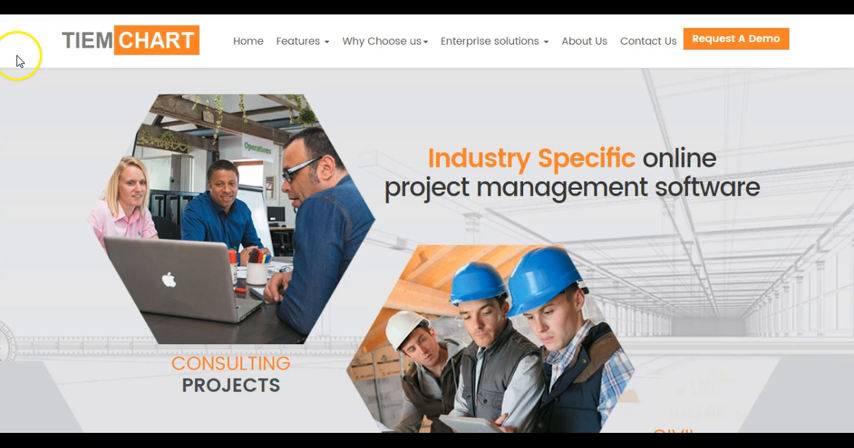
mouse_move(764, 74)
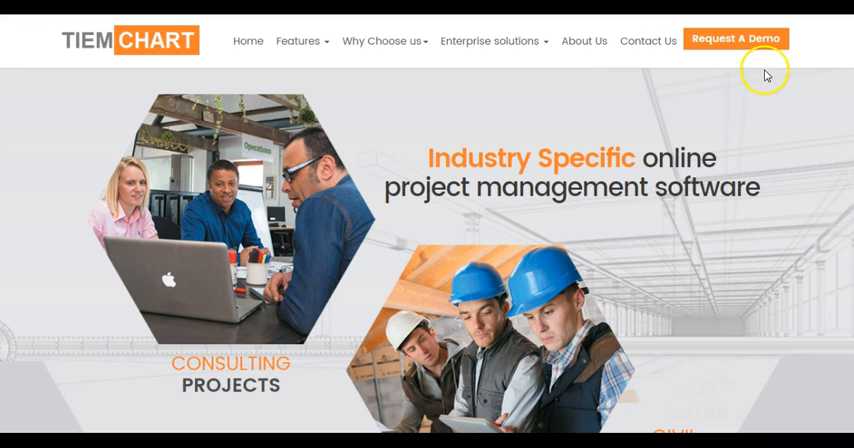